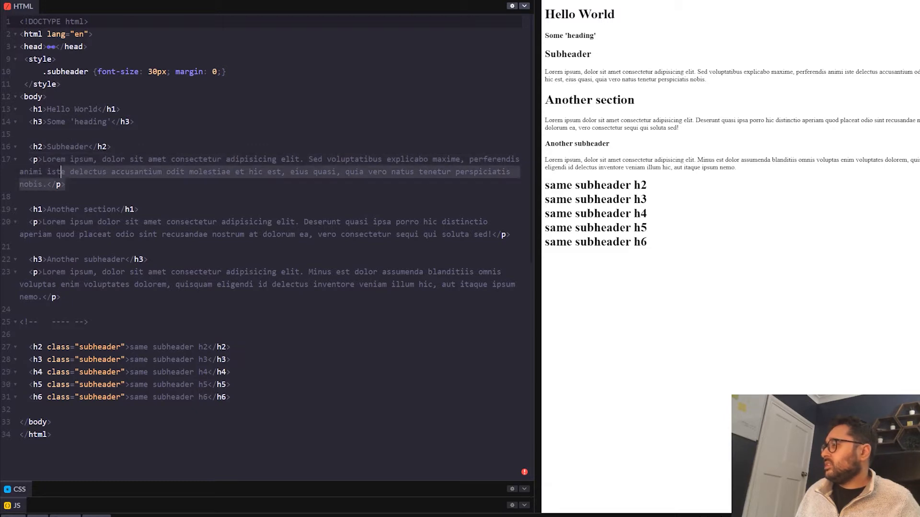
Replace the h1 text 'Hello World' with 'Welcome to this cool startup'.
{"action": "left_click", "coordinate": [497, 235]}
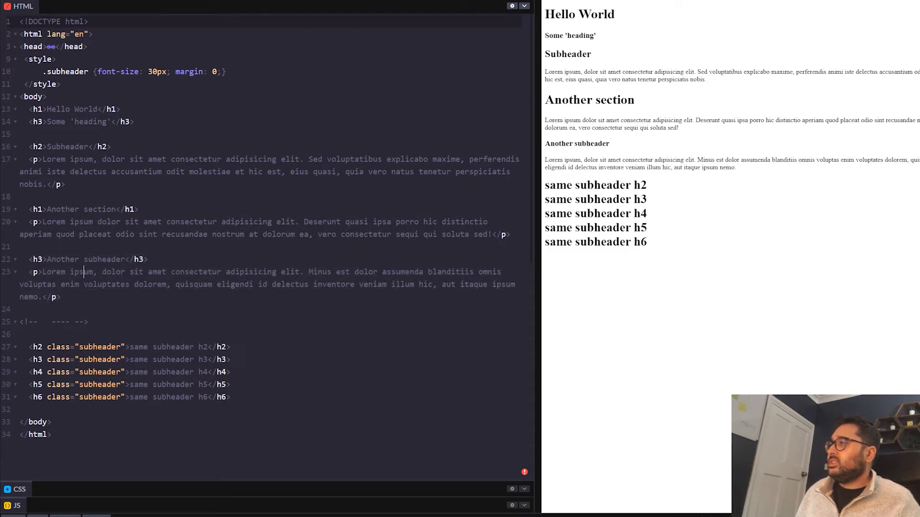
{"action": "left_click", "coordinate": [130, 121]}
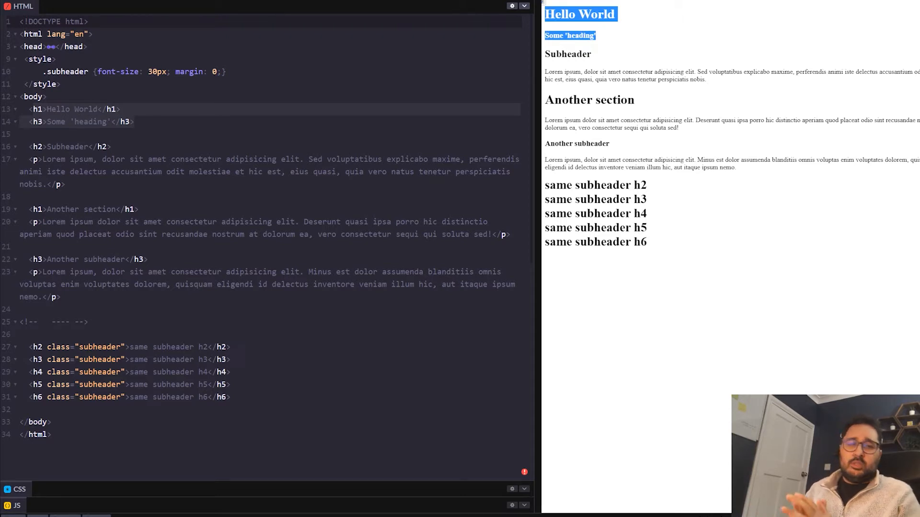
{"action": "left_click", "coordinate": [97, 109]}
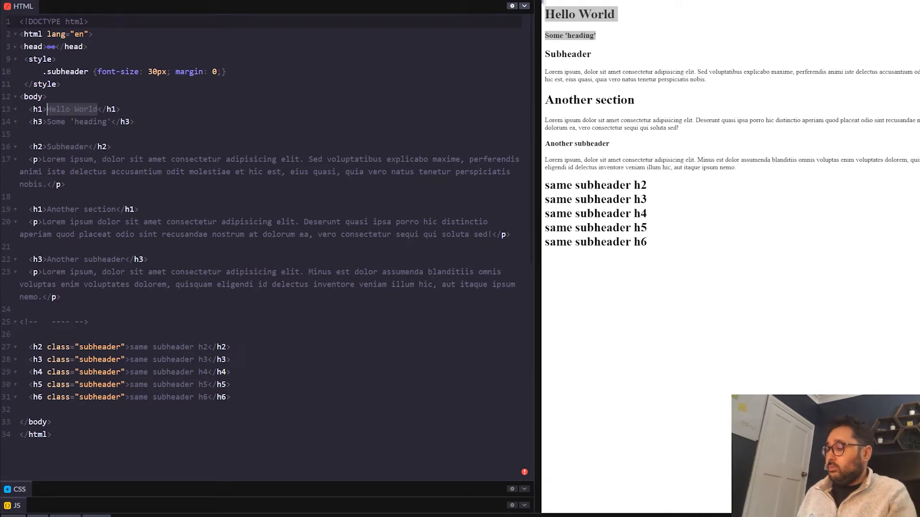
{"action": "type", "text": "Contact us pa"}
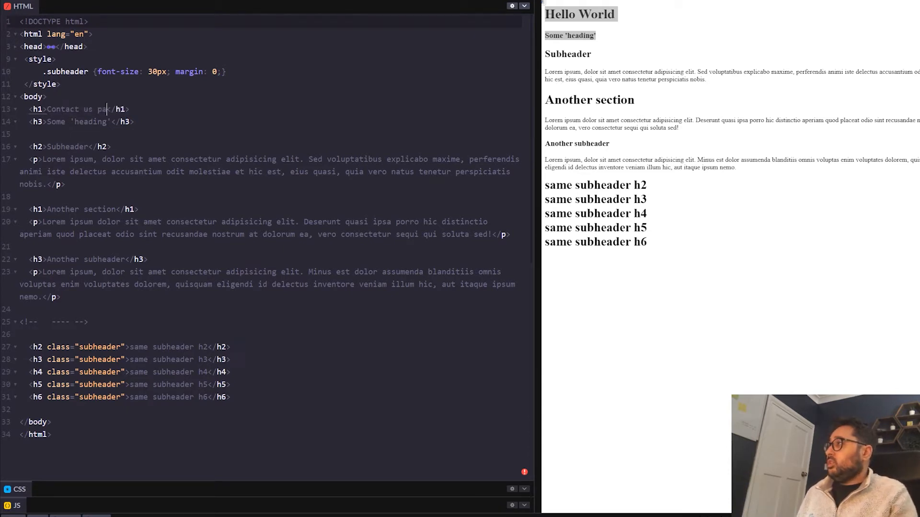
{"action": "key", "text": "Backspace"}
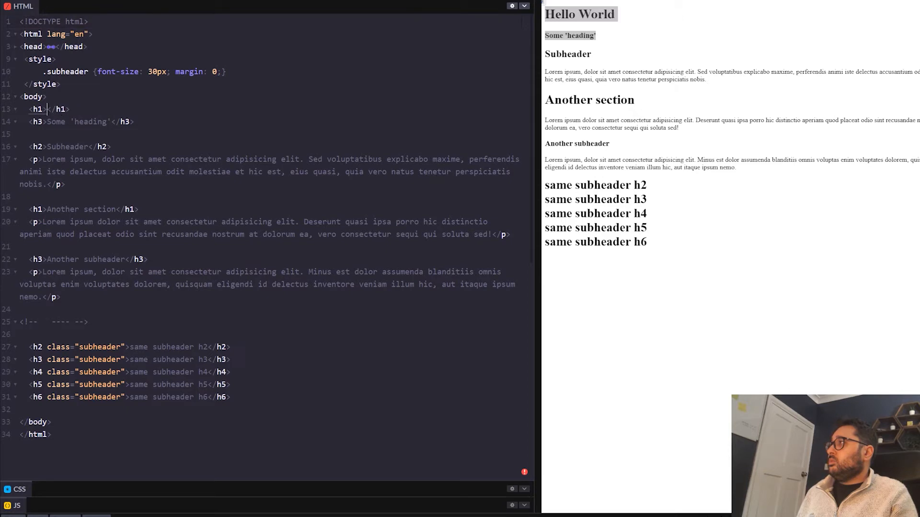
{"action": "type", "text": "Welcome to this"}
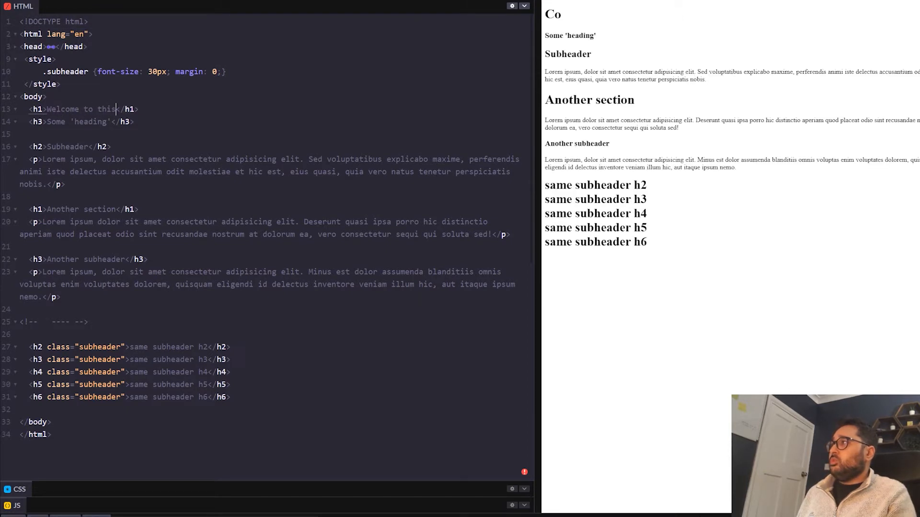
{"action": "type", "text": "cool startup"}
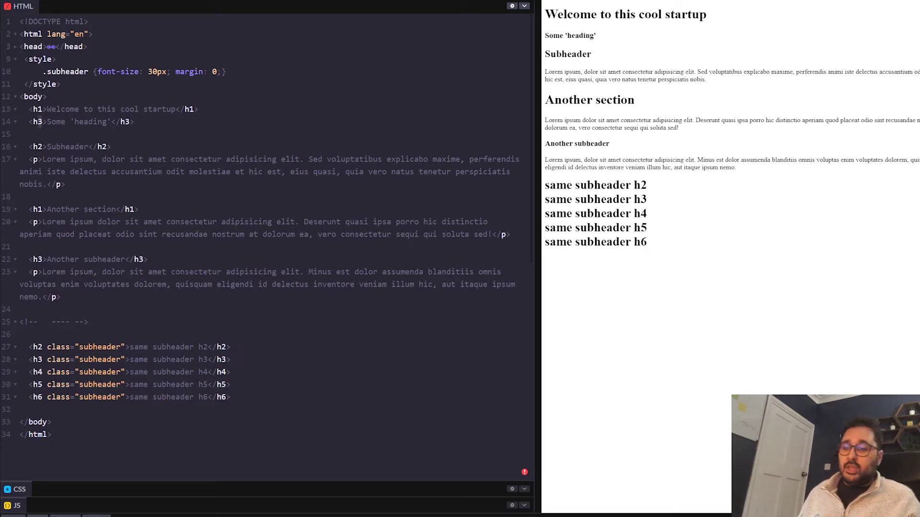
{"action": "left_click", "coordinate": [45, 121]}
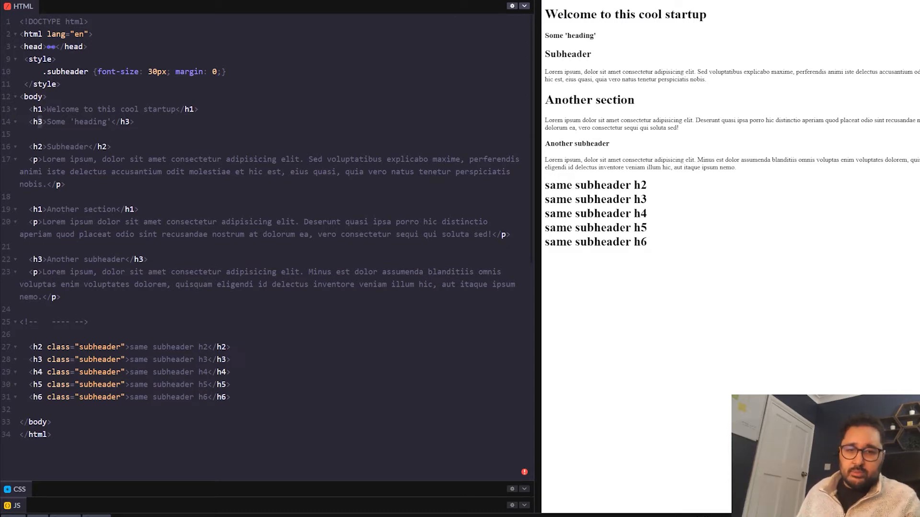
Change the h3 tags around Some 'heading' on line 14 to h2.
{"action": "left_click", "coordinate": [43, 121]}
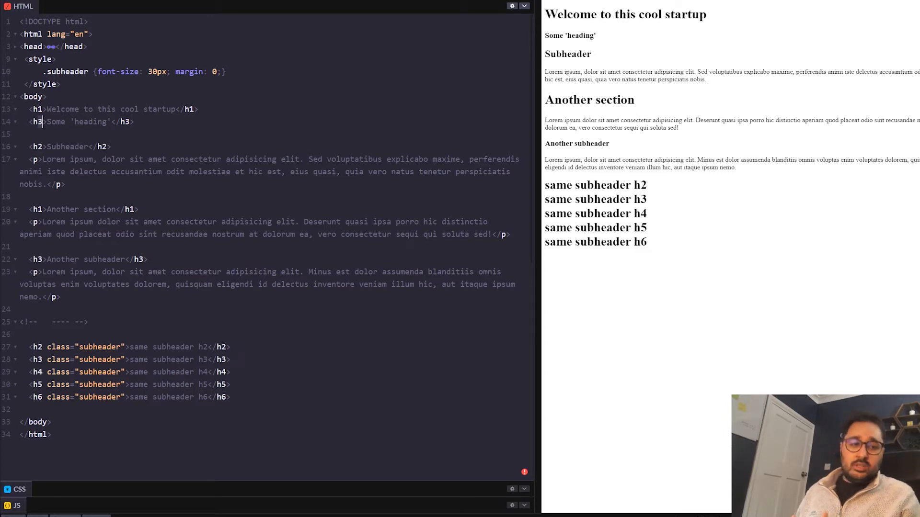
{"action": "type", "text": "2"}
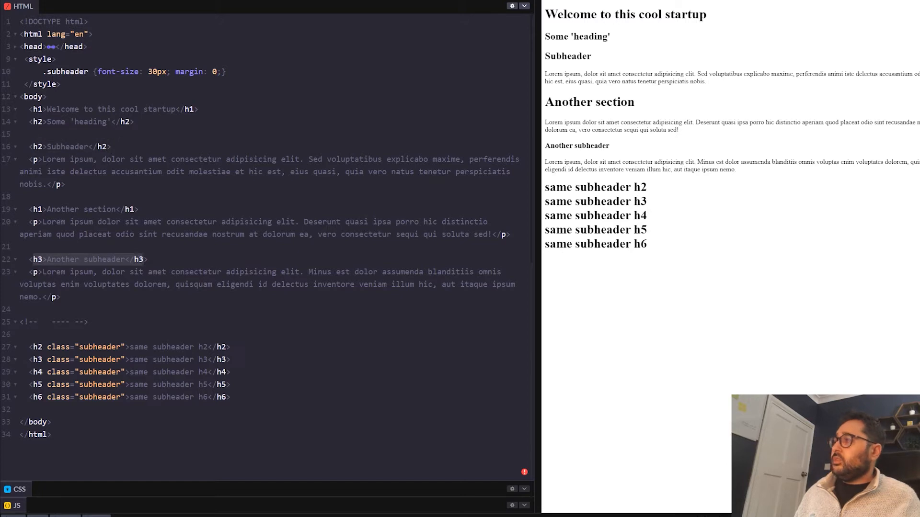
{"action": "left_click", "coordinate": [84, 210]}
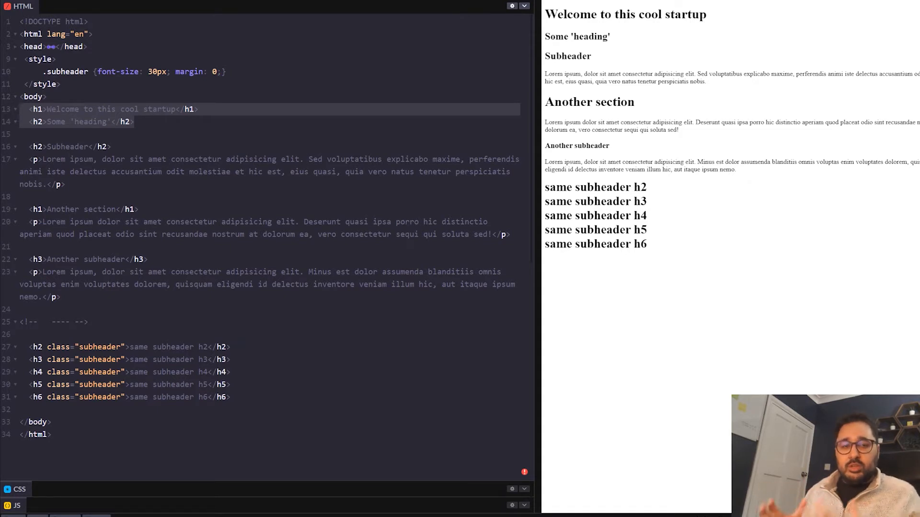
Retag the Subheader and Another section headings as h3.
{"action": "left_click", "coordinate": [36, 147]}
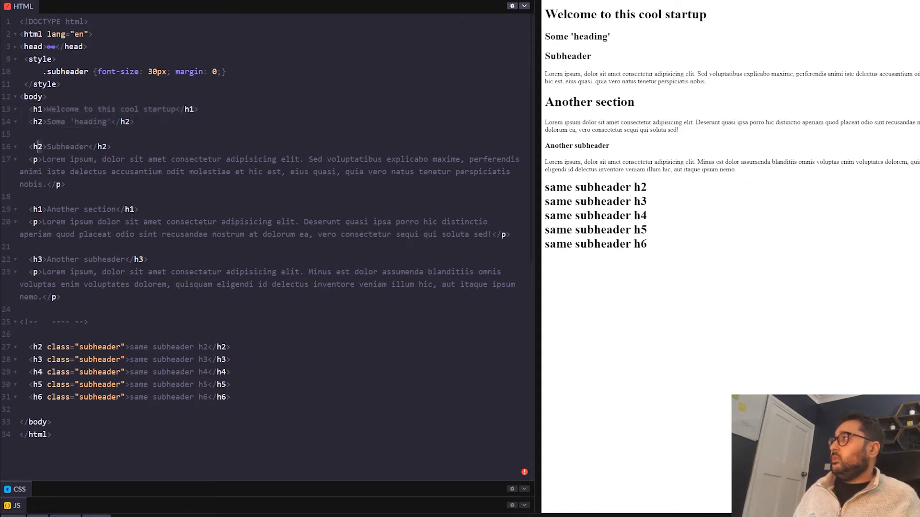
{"action": "type", "text": "3"}
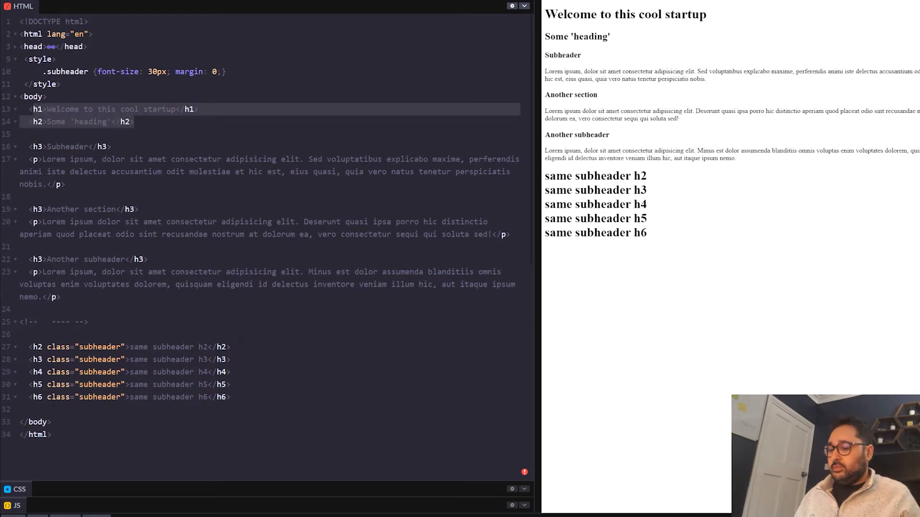
Add <div class="hero"> to the HTML, then switch to the Twitter tab.
{"action": "type", "text": "<div class=\"hero\">"}
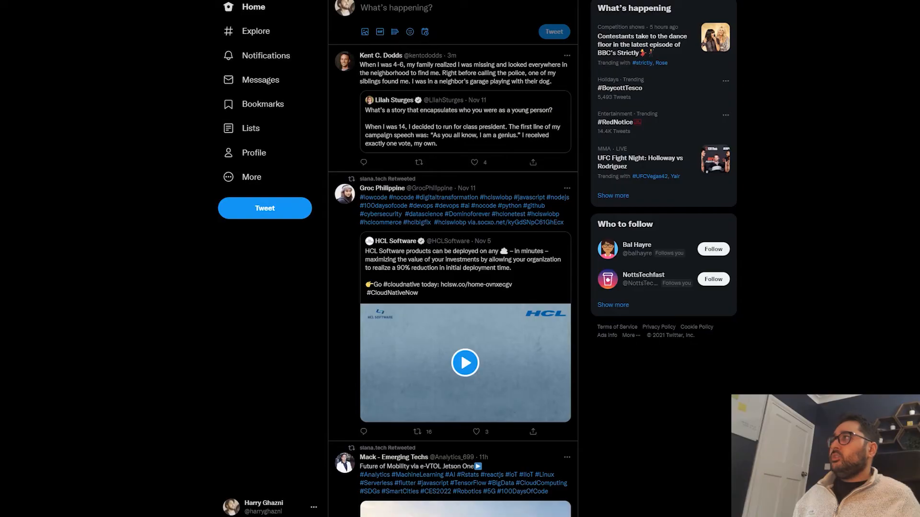
{"action": "left_click", "coordinate": [464, 363]}
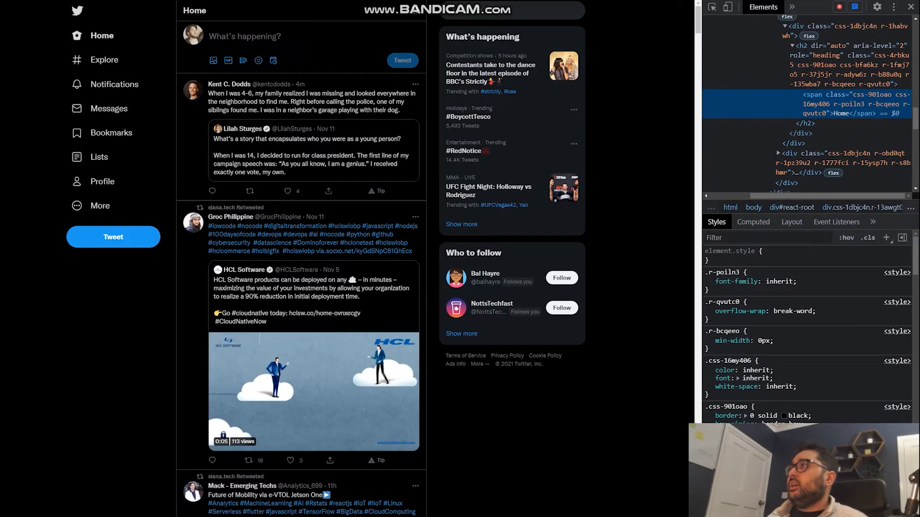
Inspect the Home heading's container and span, then search the markup for '<h1'.
{"action": "left_click", "coordinate": [797, 26]}
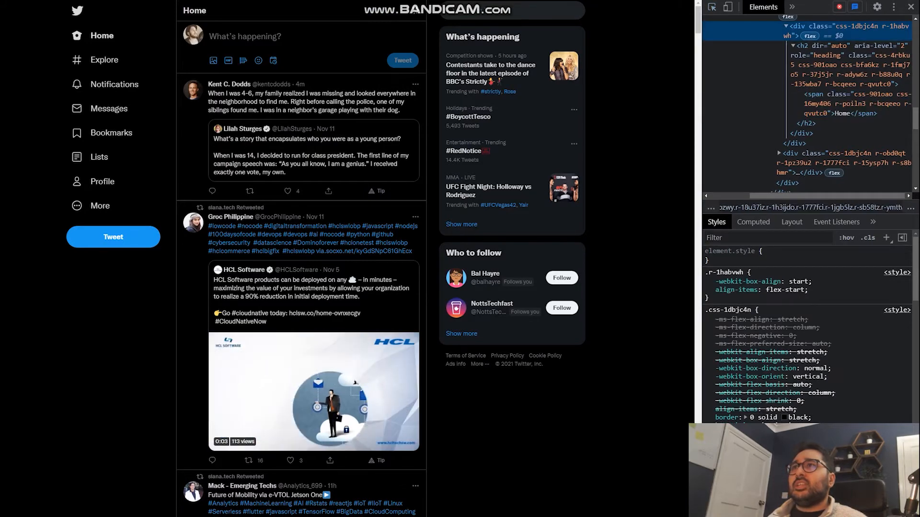
{"action": "left_click", "coordinate": [840, 113]}
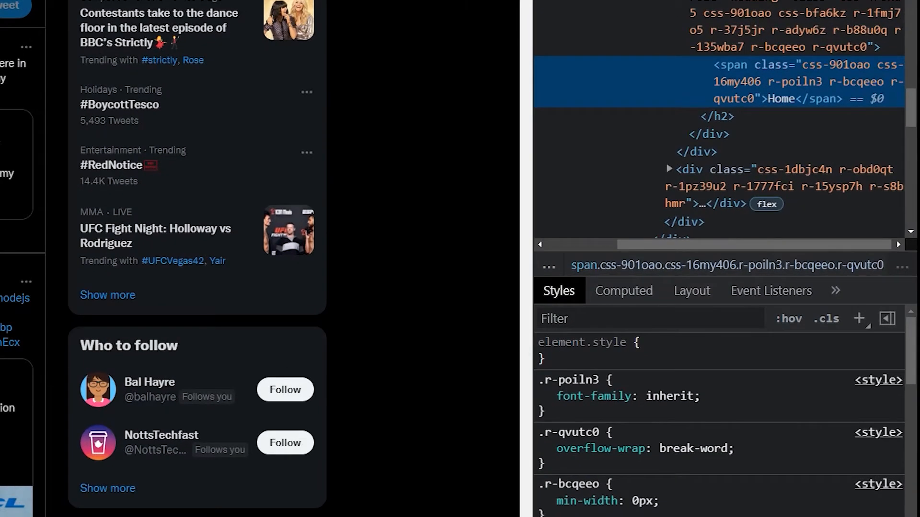
{"action": "key", "text": "Ctrl+f"}
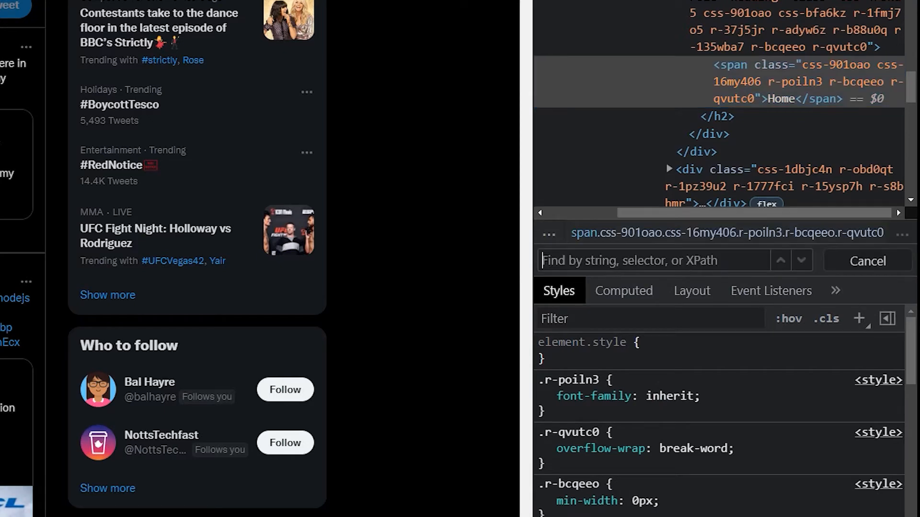
{"action": "type", "text": "<"}
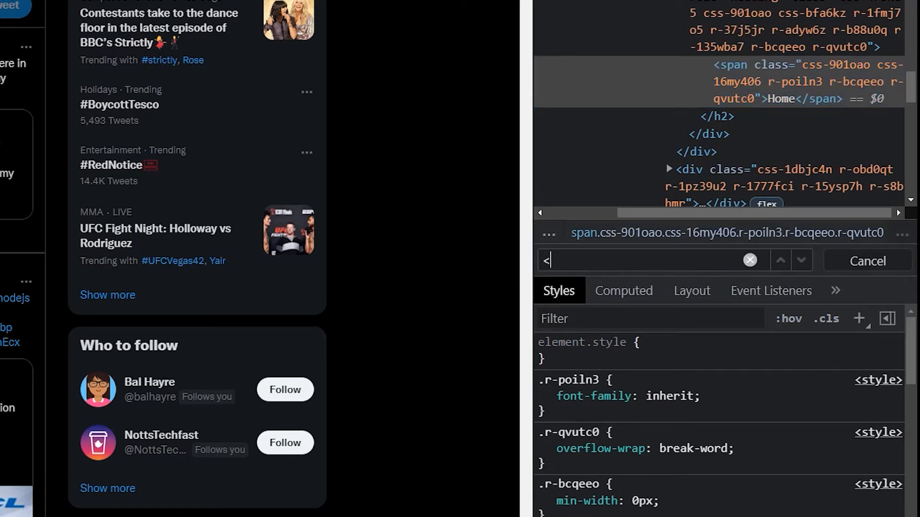
{"action": "type", "text": "h1"}
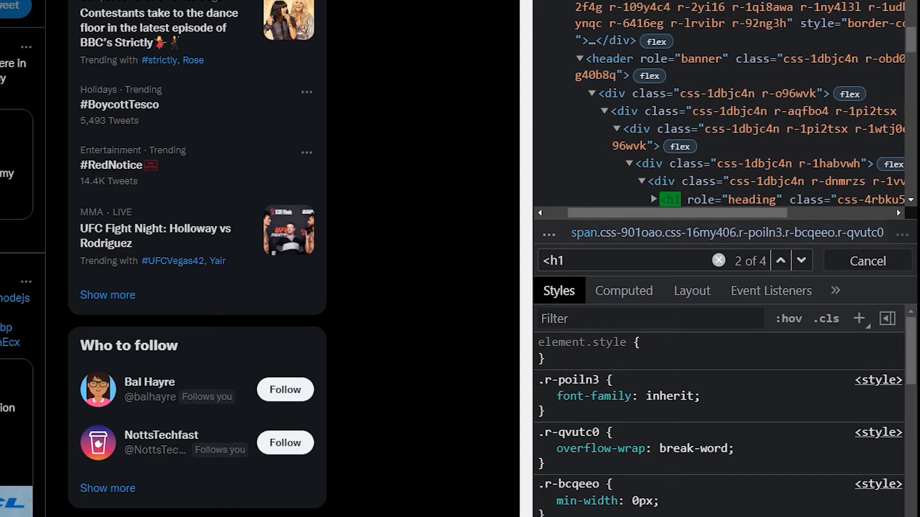
{"action": "scroll", "scroll_direction": "down", "scroll_amount": 3}
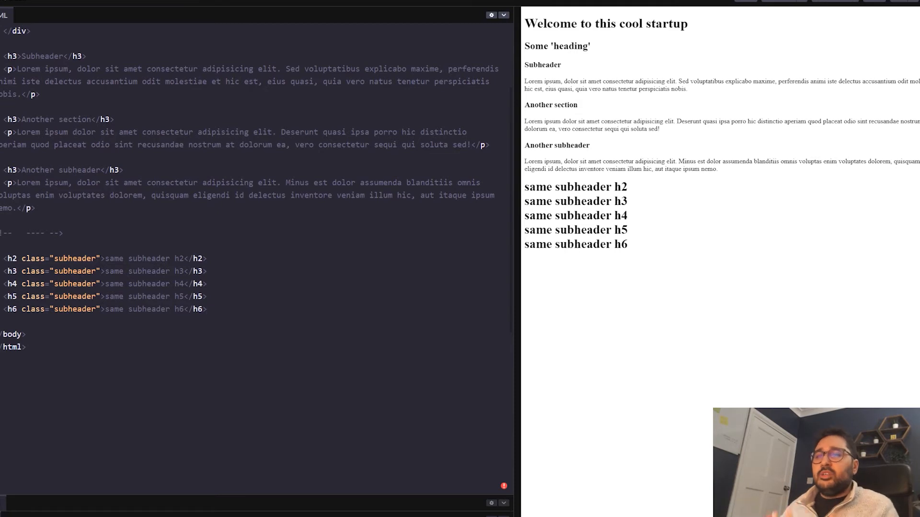
{"action": "left_click", "coordinate": [206, 309]}
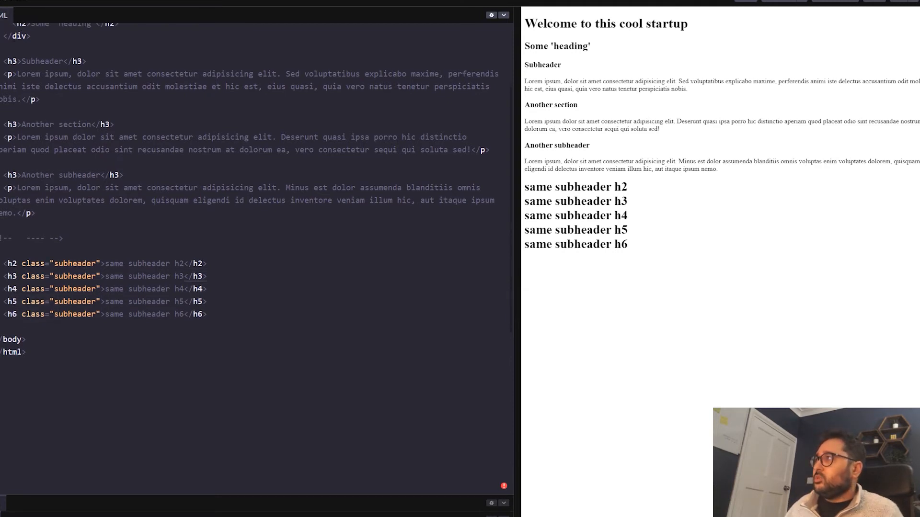
Rename .subheader to .subheader2 and add .subheader6 with 14px font and zero margin.
{"action": "scroll", "scroll_direction": "up", "scroll_amount": 3}
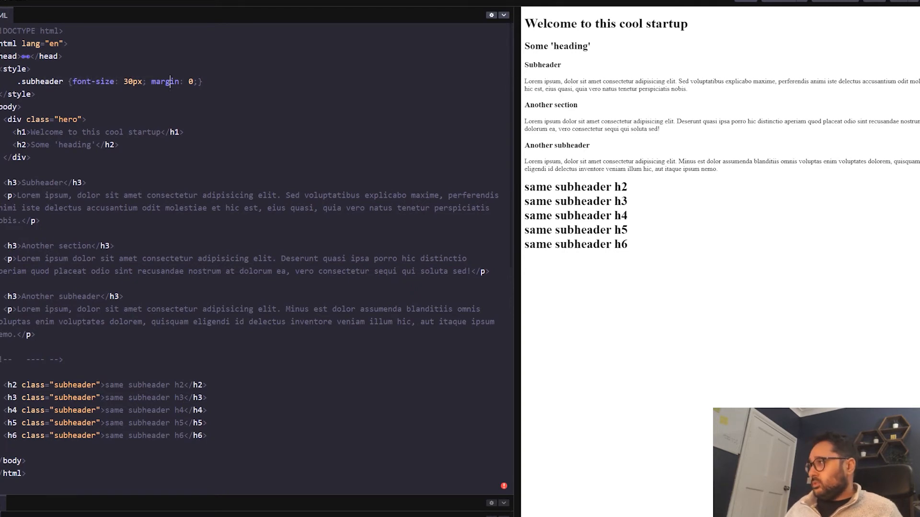
{"action": "type", "text": "2"}
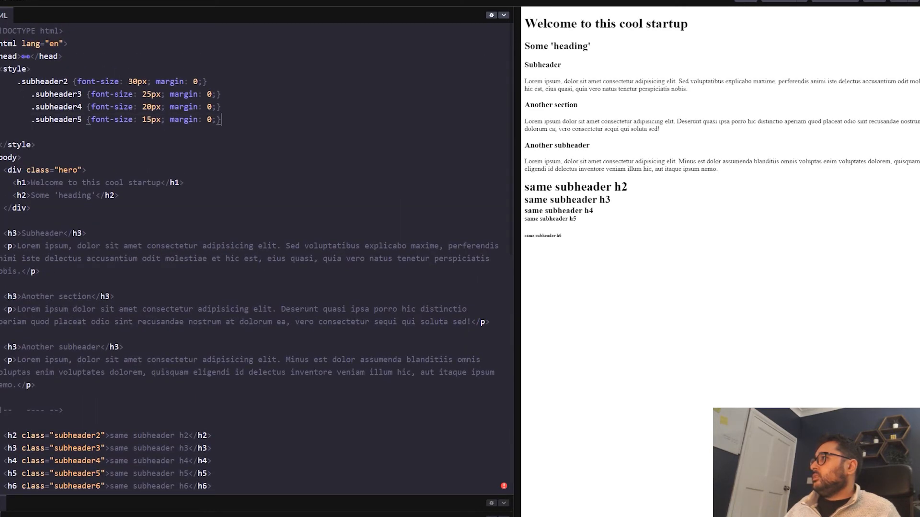
{"action": "type", "text": ".subheader6 {font-size: 14px; margin: 0;}"}
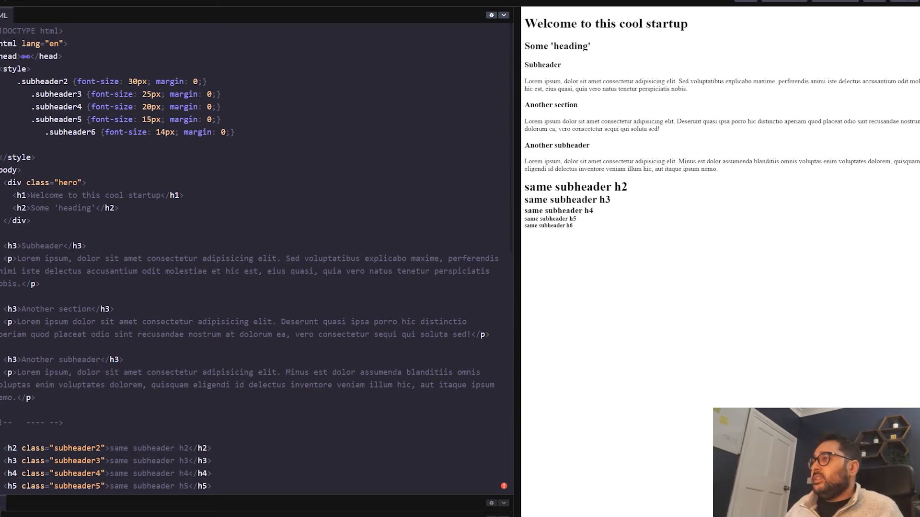
Scroll down the HTML to the five subheader lines.
{"action": "scroll", "scroll_direction": "down", "scroll_amount": 3}
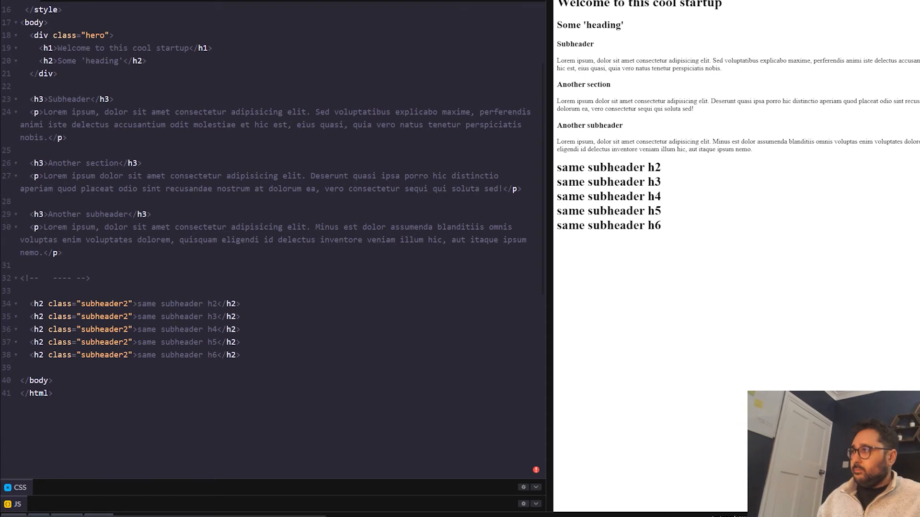
{"action": "scroll", "scroll_direction": "up", "scroll_amount": 3}
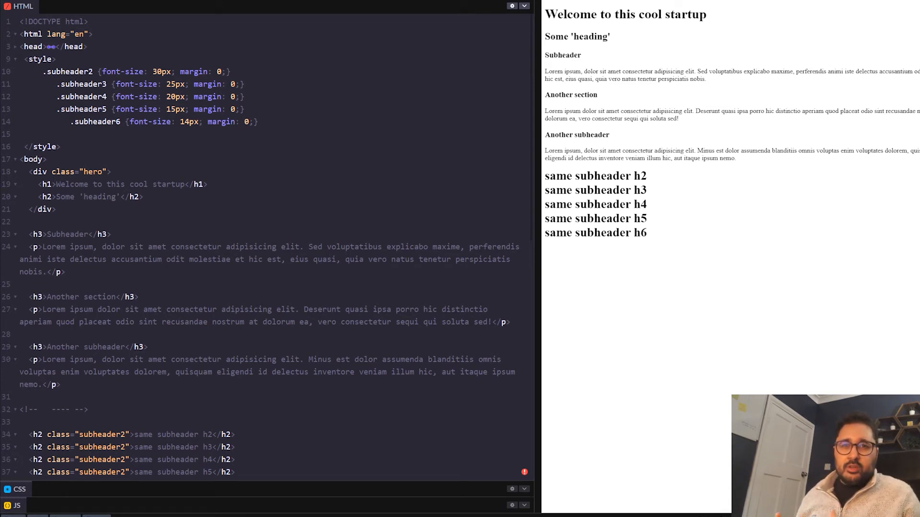
{"action": "scroll", "scroll_direction": "down", "scroll_amount": 3}
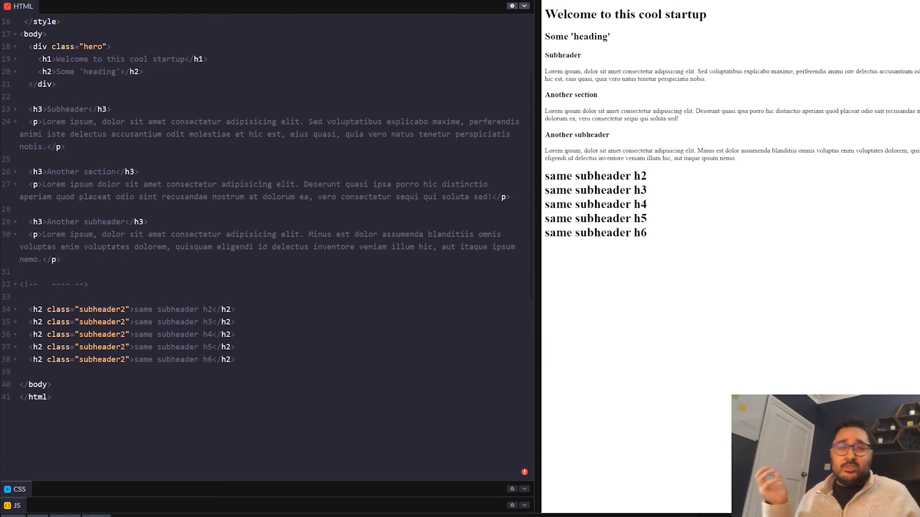
{"action": "scroll", "scroll_direction": "up", "scroll_amount": 3}
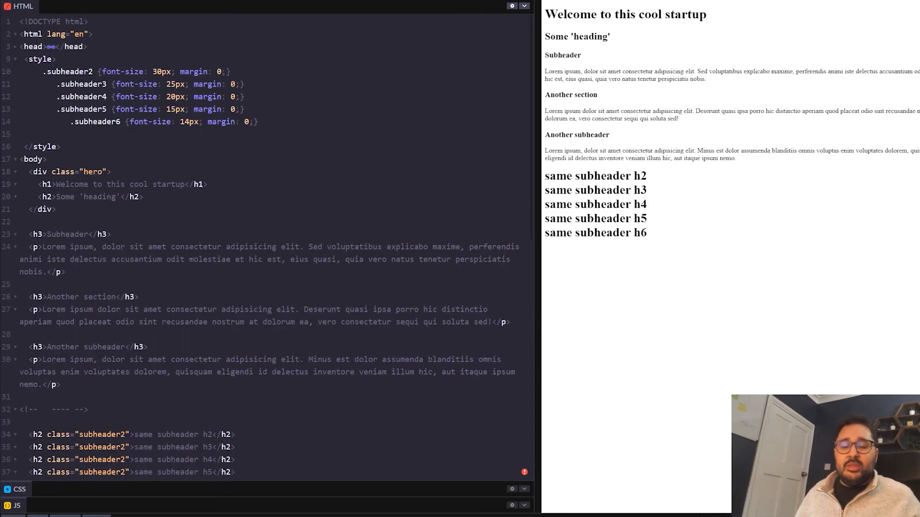